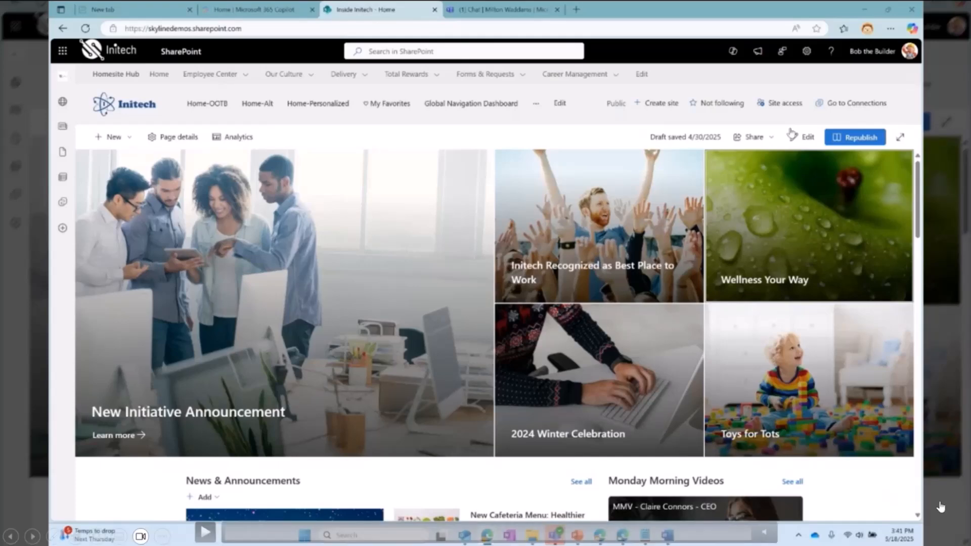
mouse_move(363, 483)
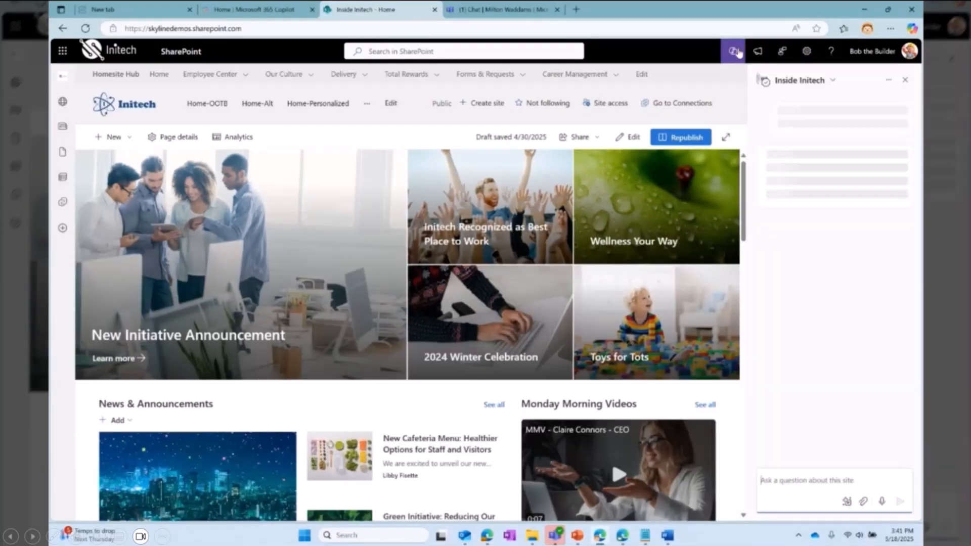
Step: Switch the site assistant to the Benefits agent and show its management menu
left_click(737, 51)
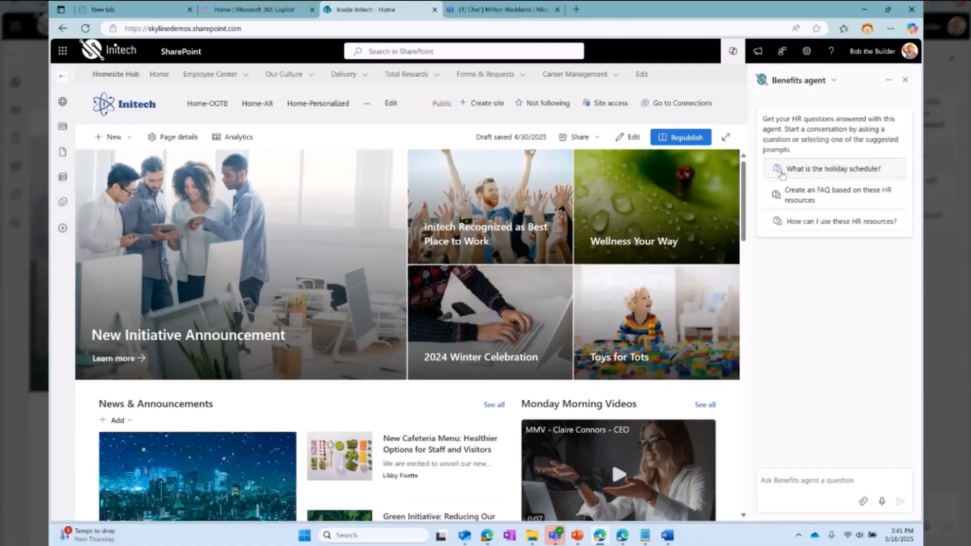
mouse_move(889, 78)
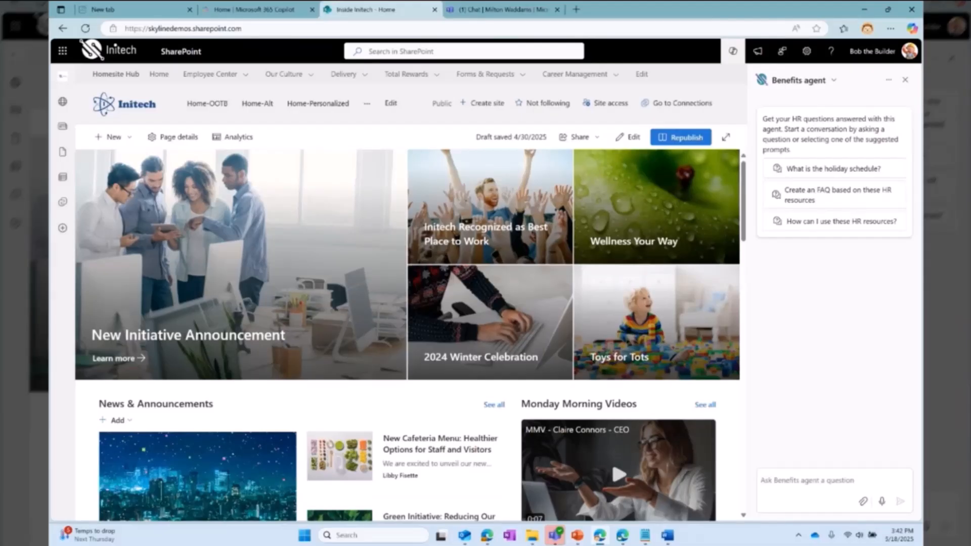
mouse_move(859, 94)
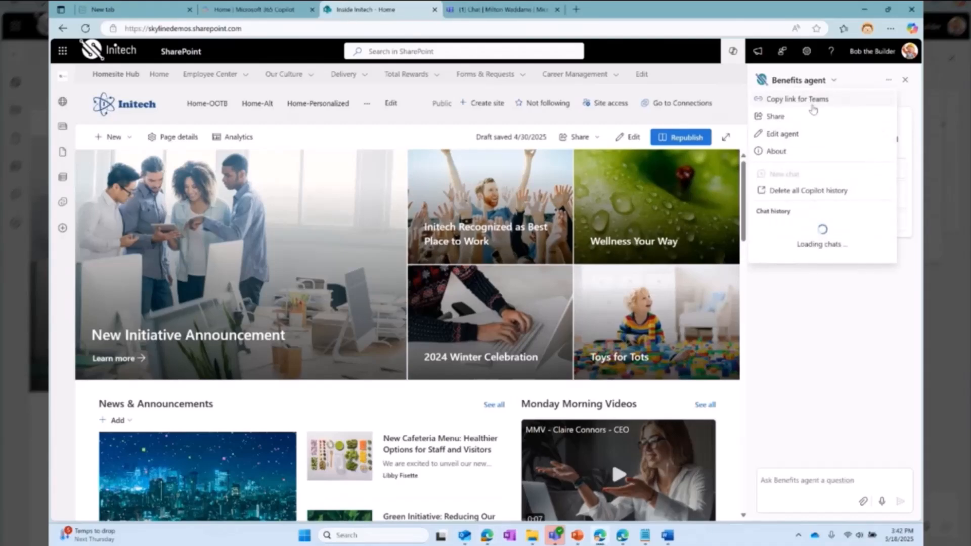
Step: Review the Benefits agent's Identity, Sources and Behavior settings in Edit agent
left_click(782, 134)
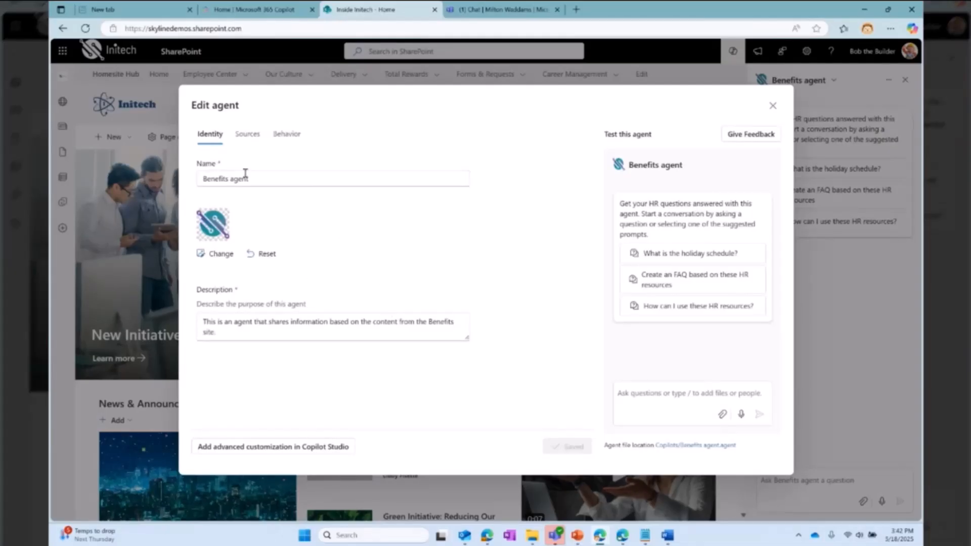
left_click(246, 133)
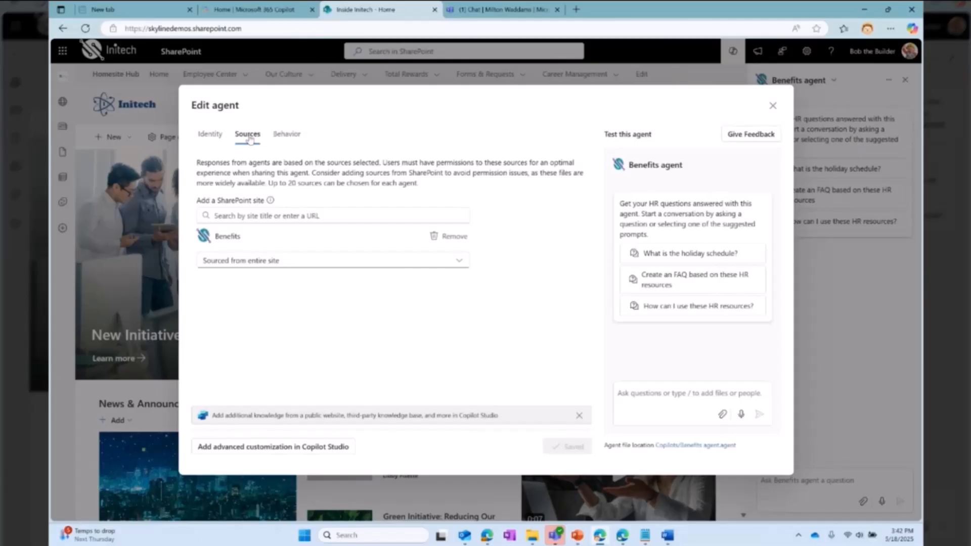
mouse_move(227, 236)
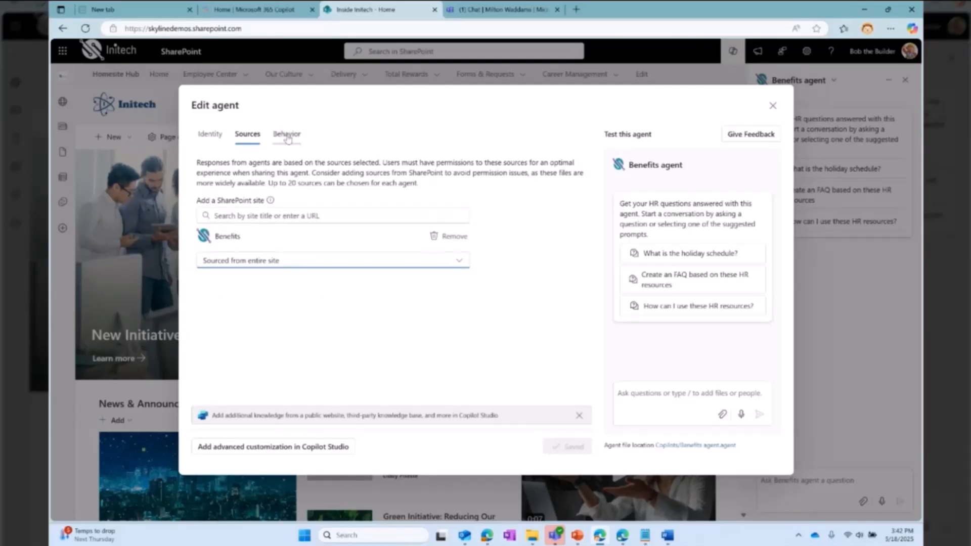
left_click(286, 133)
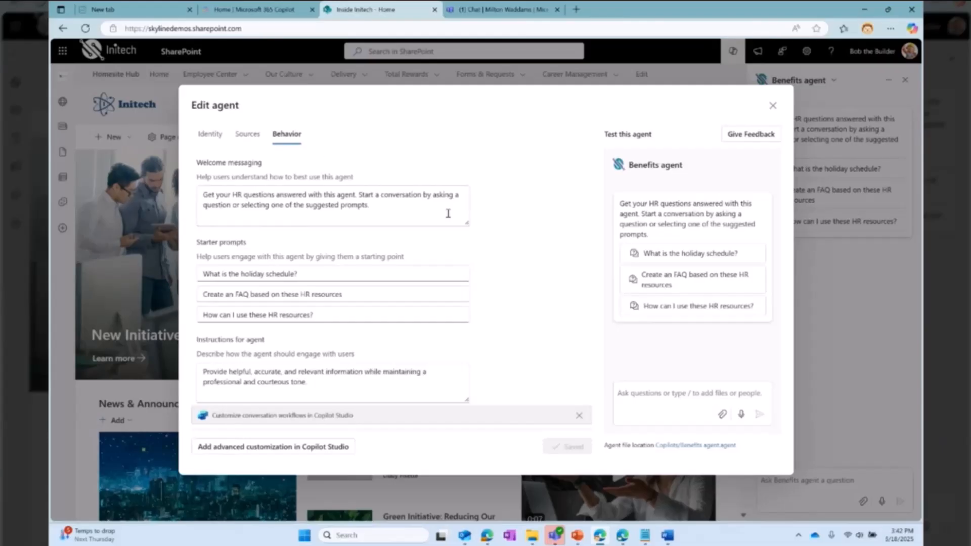
mouse_move(445, 335)
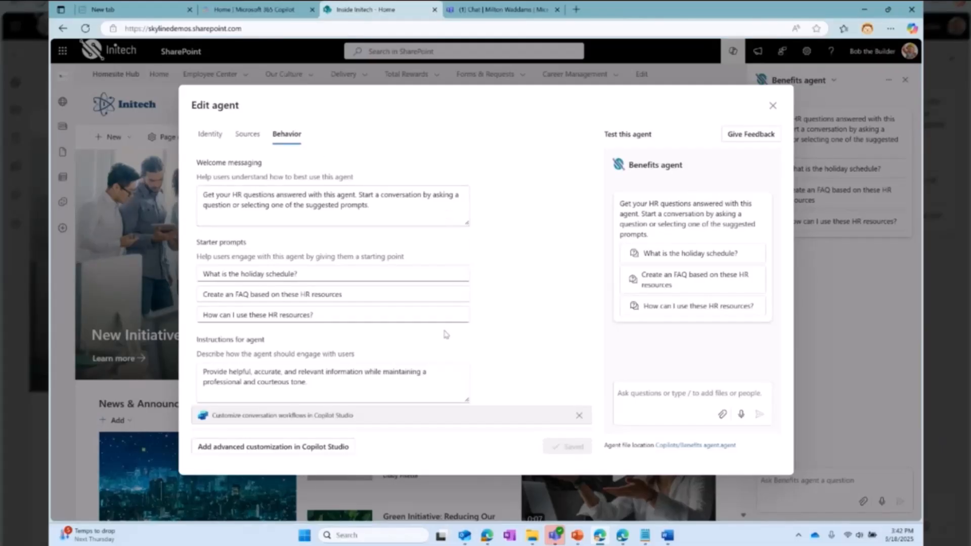
mouse_move(429, 391)
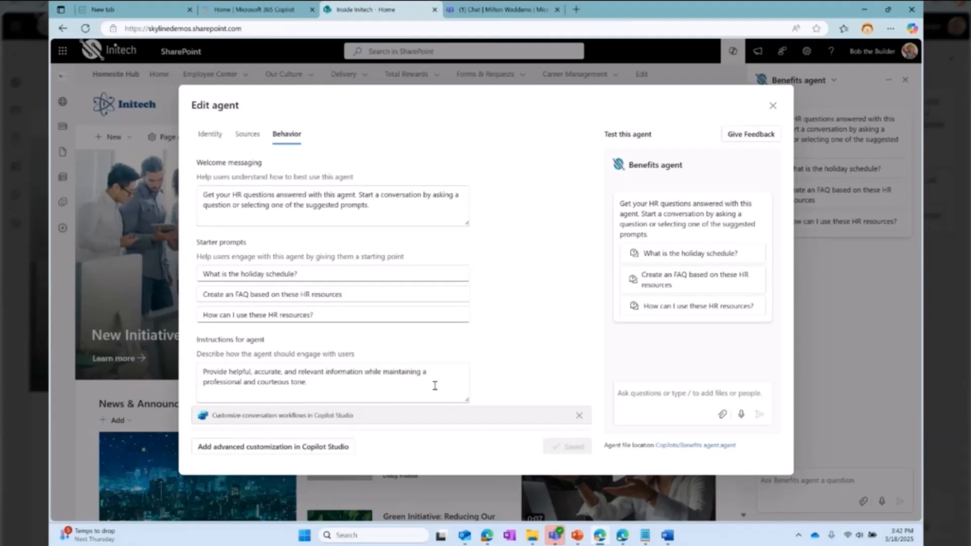
Step: Ask the test pane 'What is the holiday schedule?' and read the 2025 holiday list
left_click(689, 253)
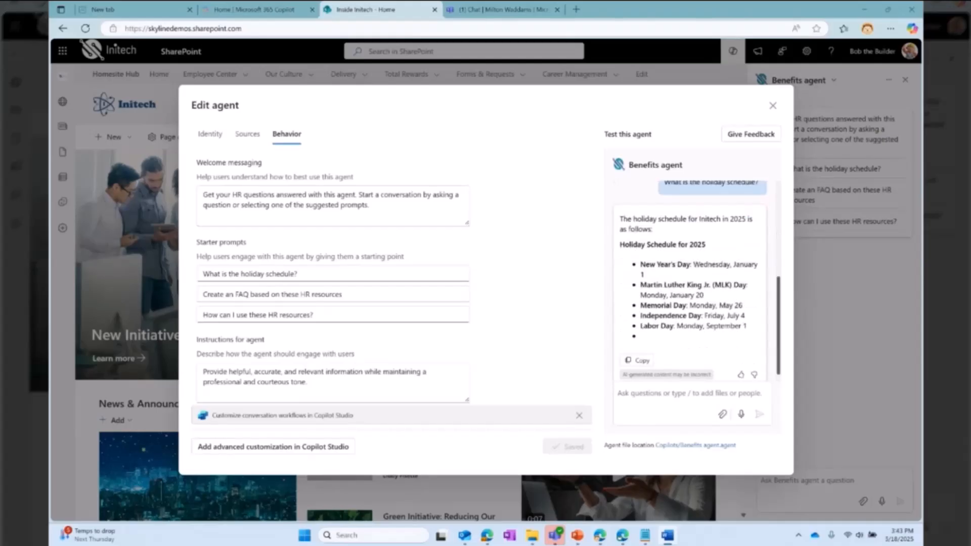
scroll("down", 3)
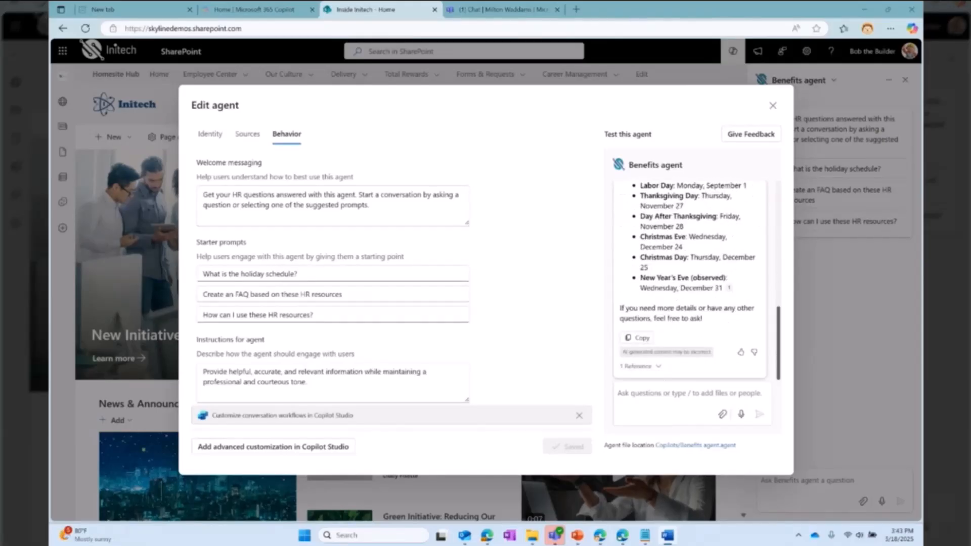
mouse_move(544, 302)
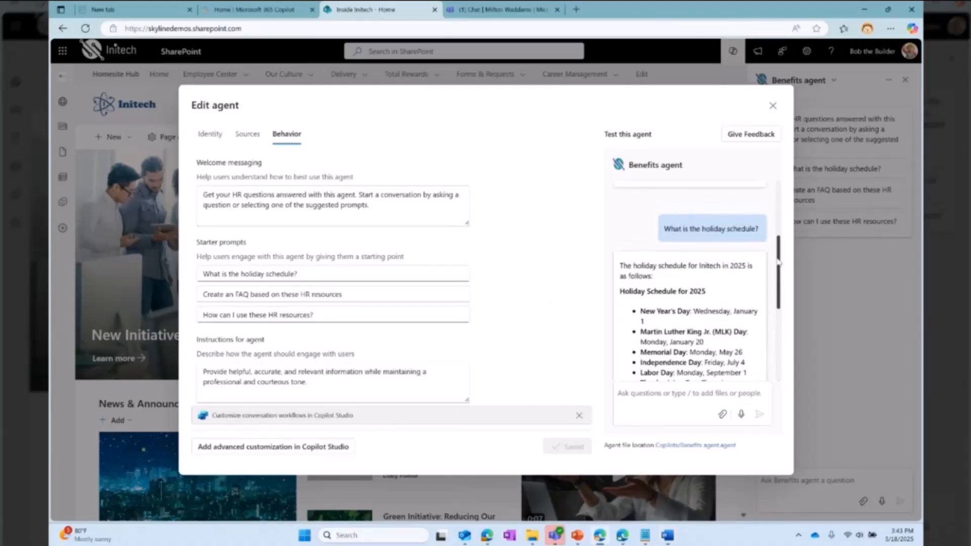
scroll("down", 3)
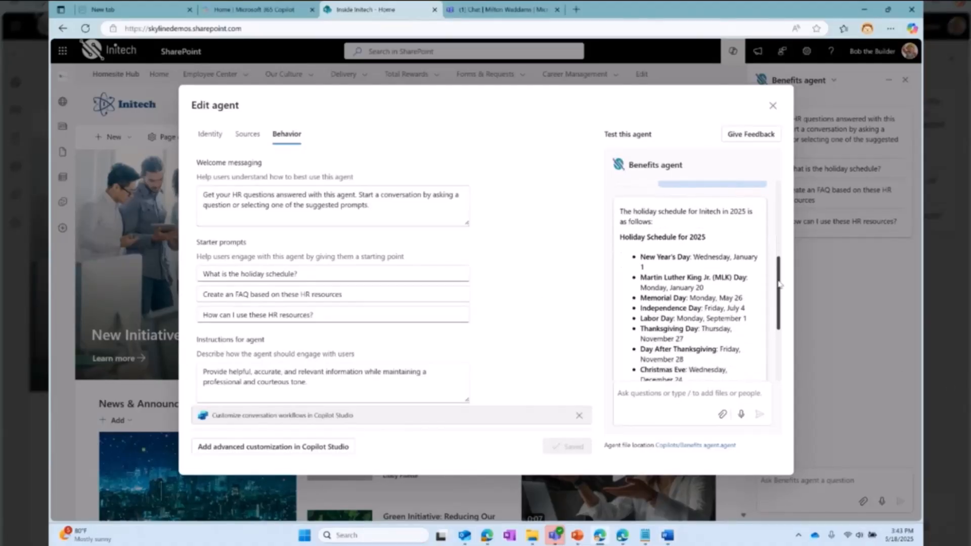
scroll("down", 3)
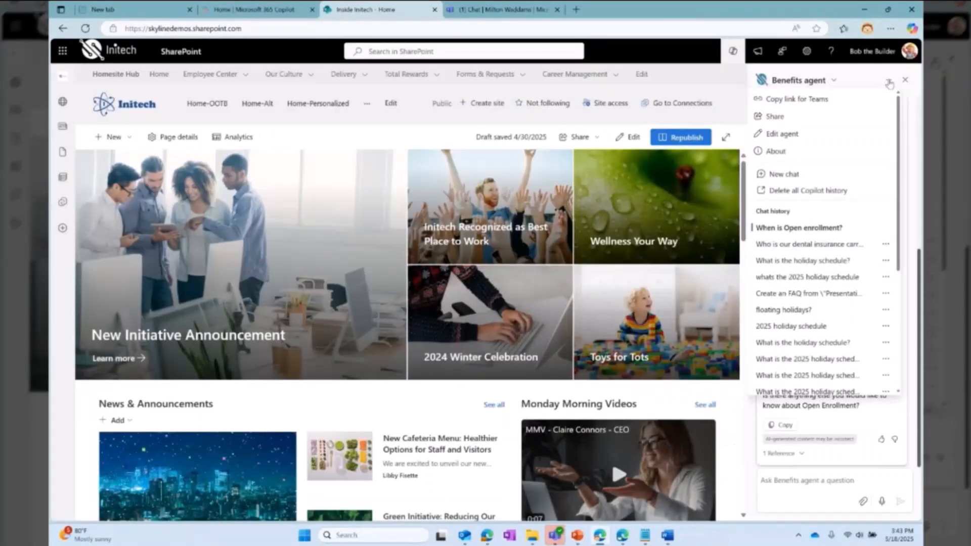
mouse_move(834, 105)
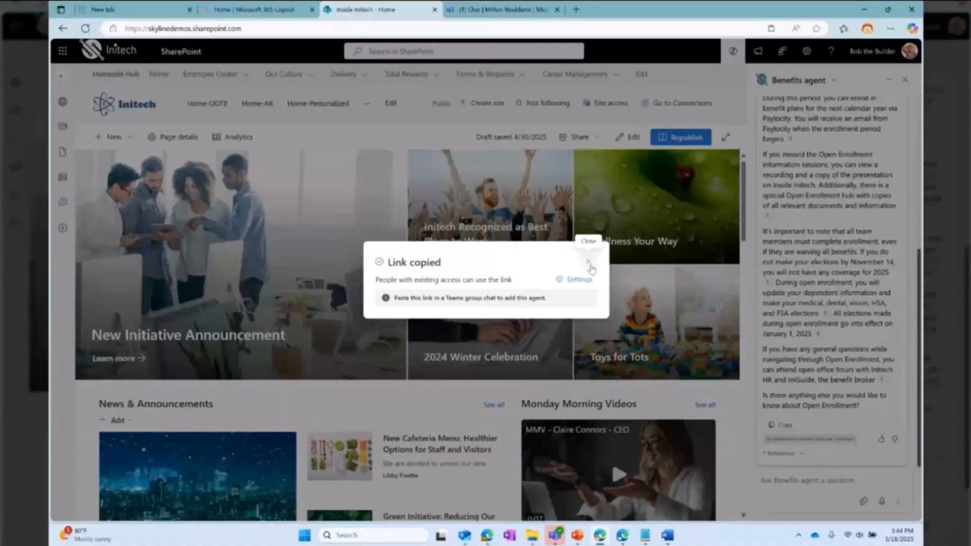
Step: Copy the Benefits agent's link for Teams and dismiss the Link copied confirmation
left_click(589, 263)
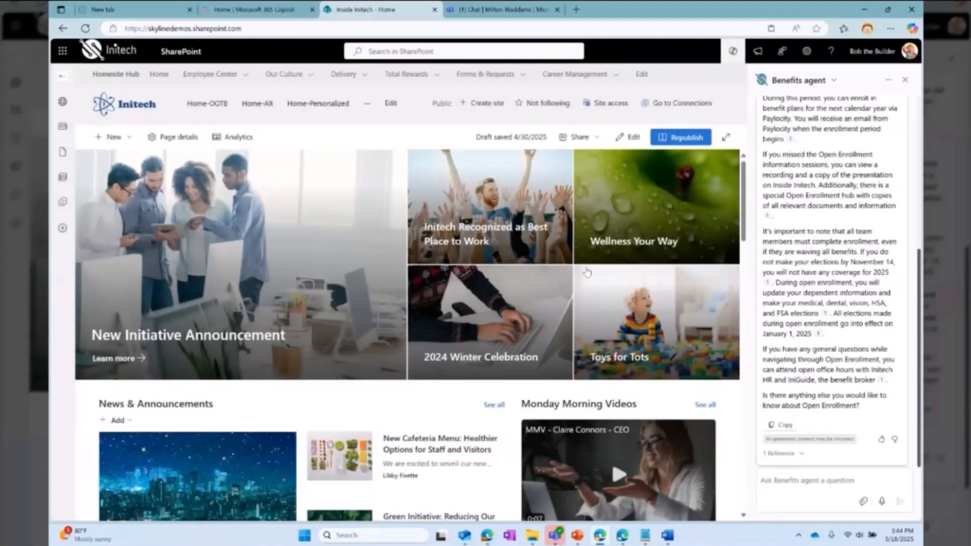
left_click(502, 9)
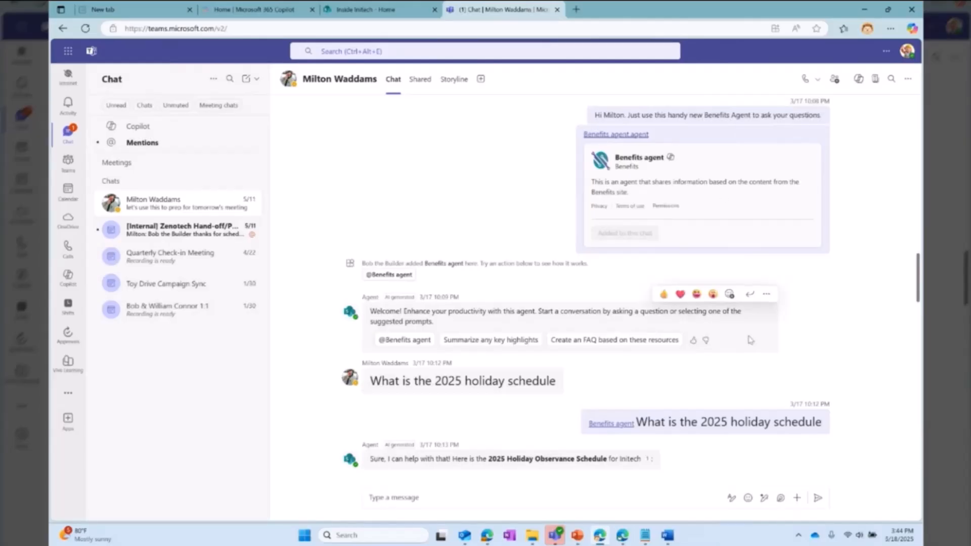
mouse_move(776, 339)
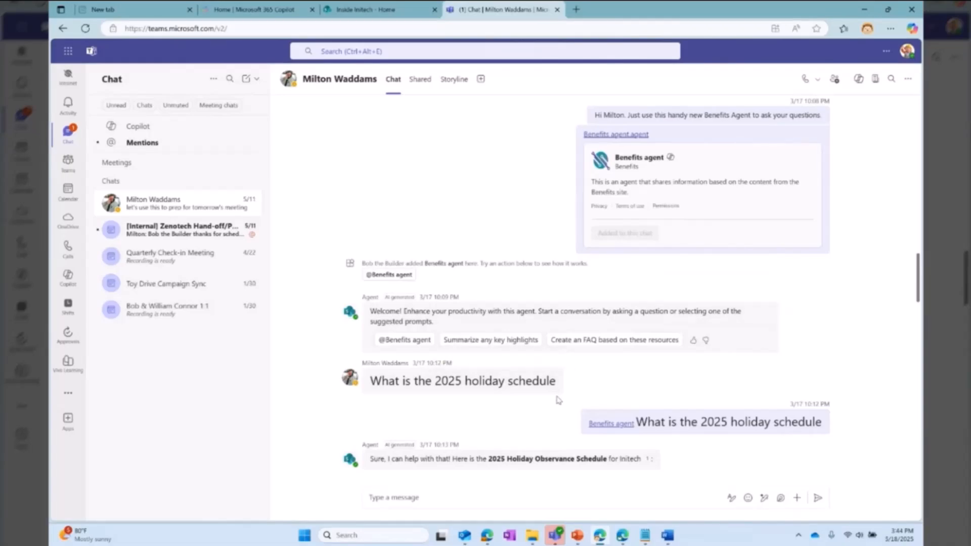
mouse_move(855, 425)
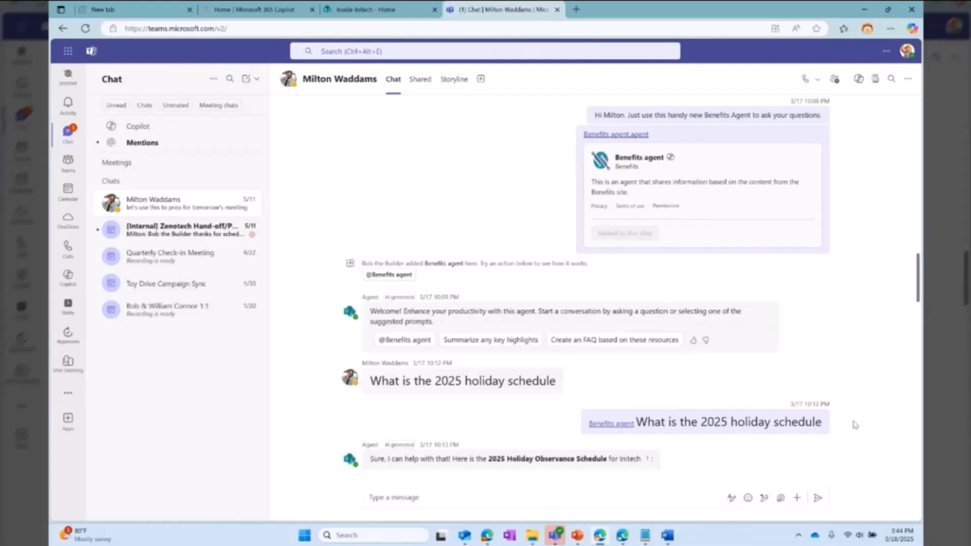
Step: Scroll the Teams chat to the agent's full 2025 holiday list reply
scroll("down", 3)
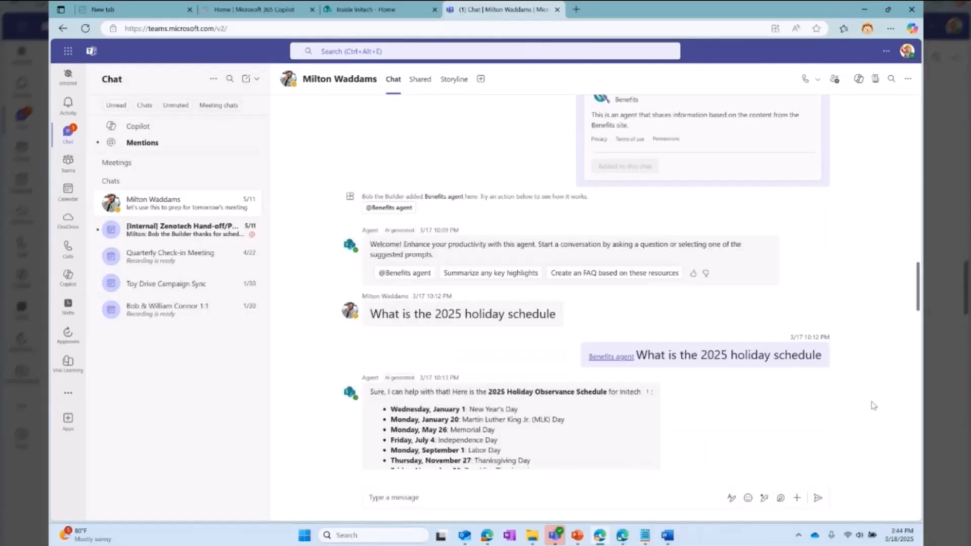
scroll("down", 3)
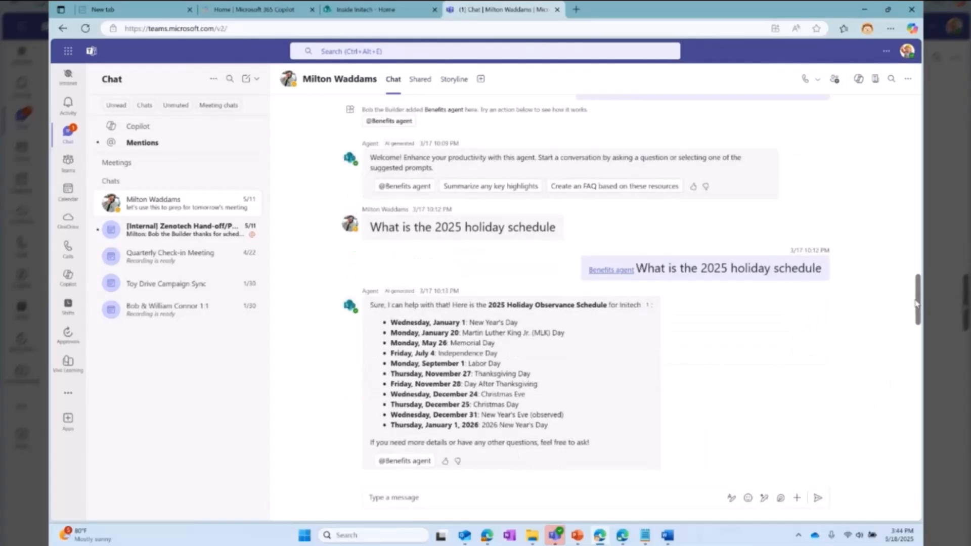